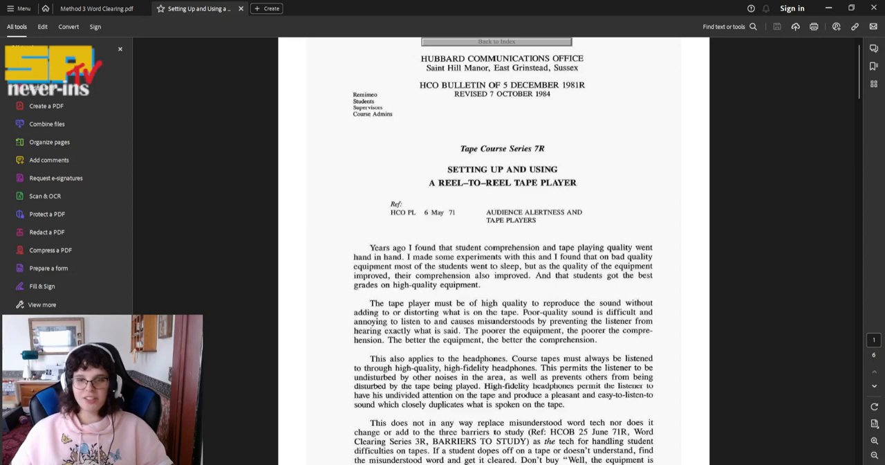
scroll(down, 3)
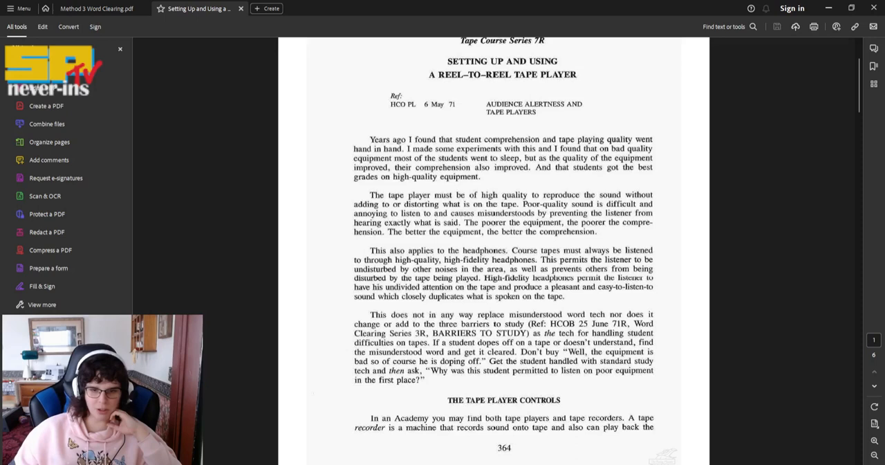
scroll(down, 3)
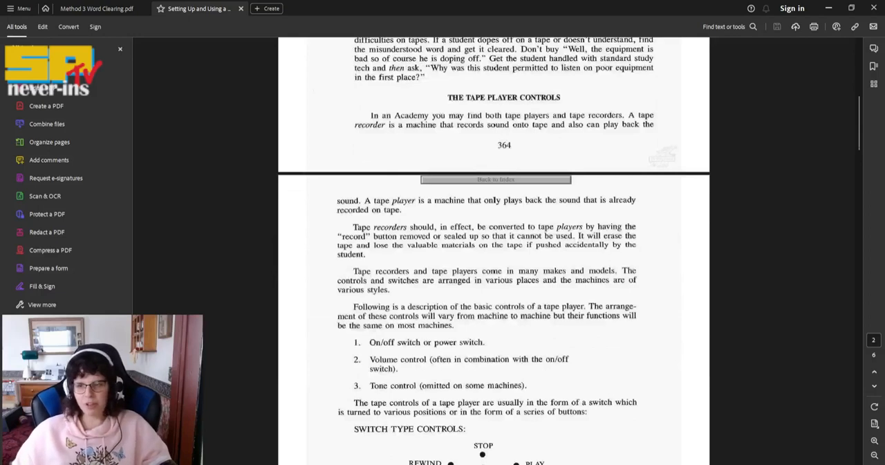
scroll(down, 3)
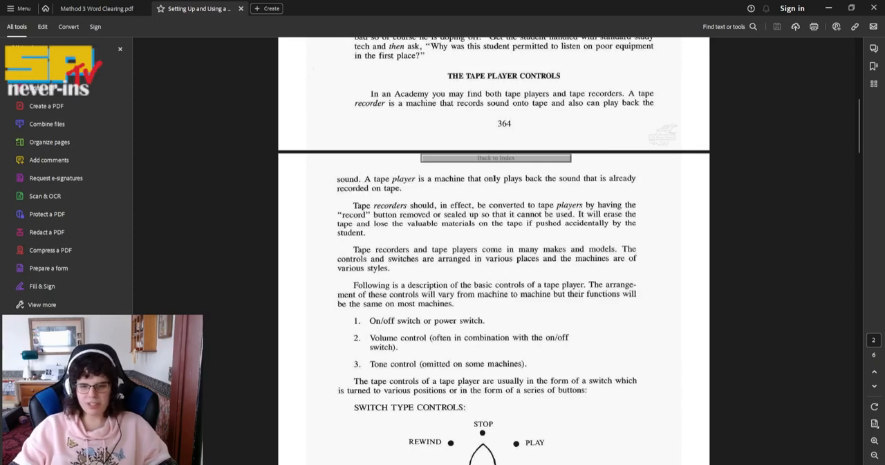
scroll(down, 3)
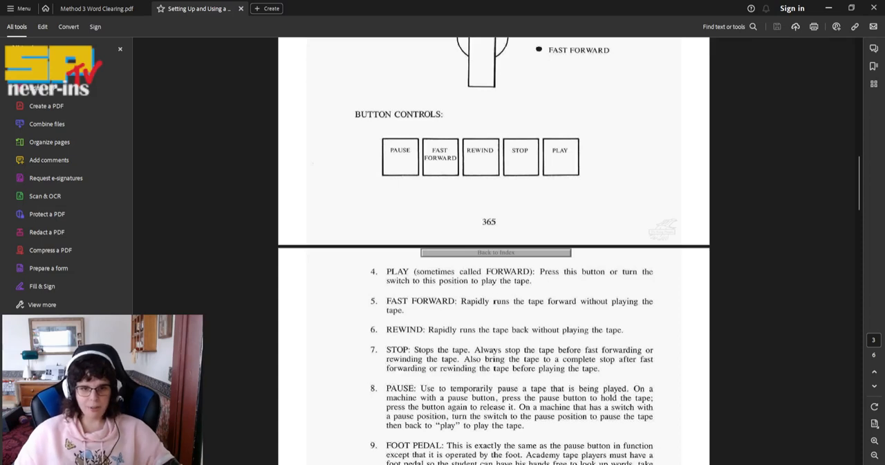
scroll(down, 3)
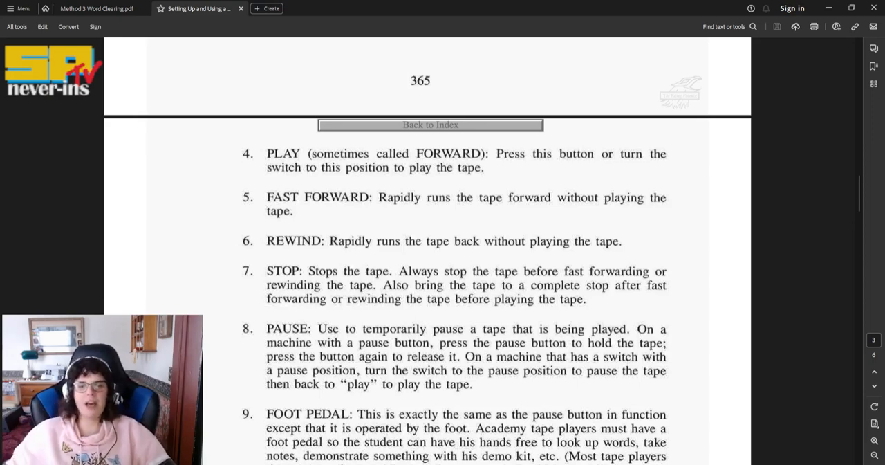
scroll(down, 3)
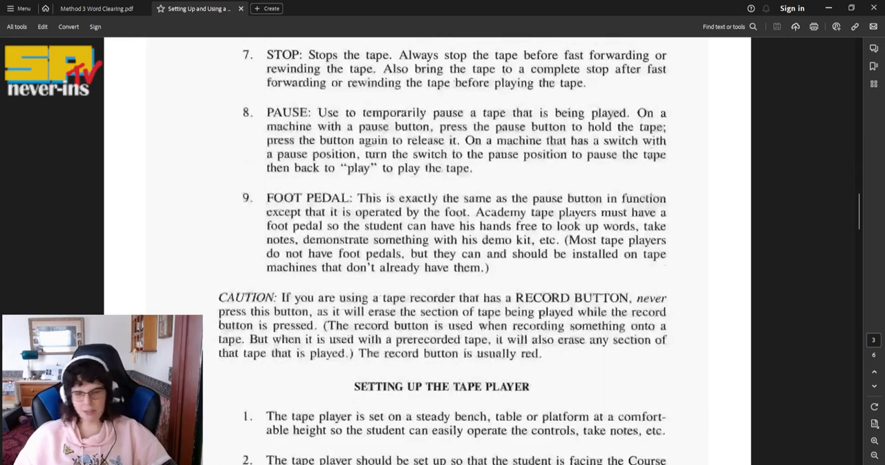
scroll(down, 3)
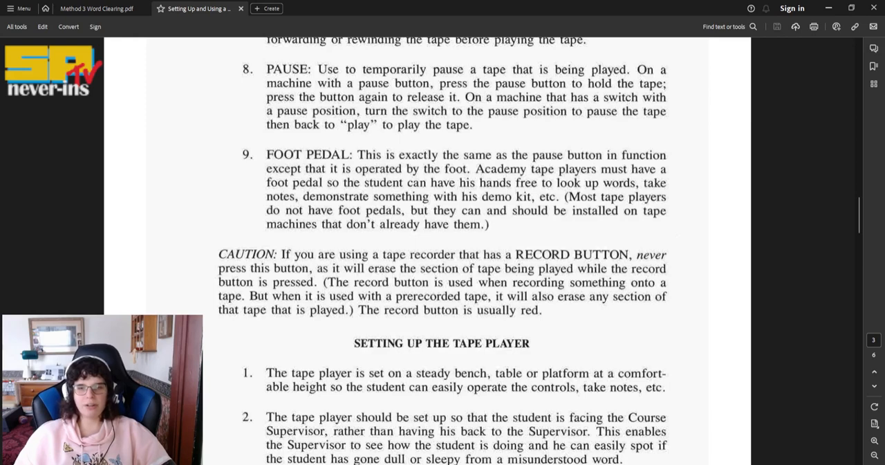
scroll(down, 3)
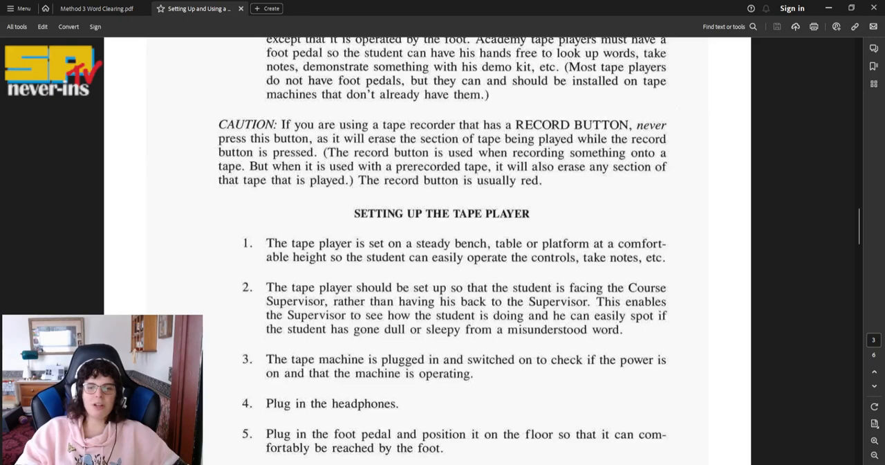
scroll(down, 3)
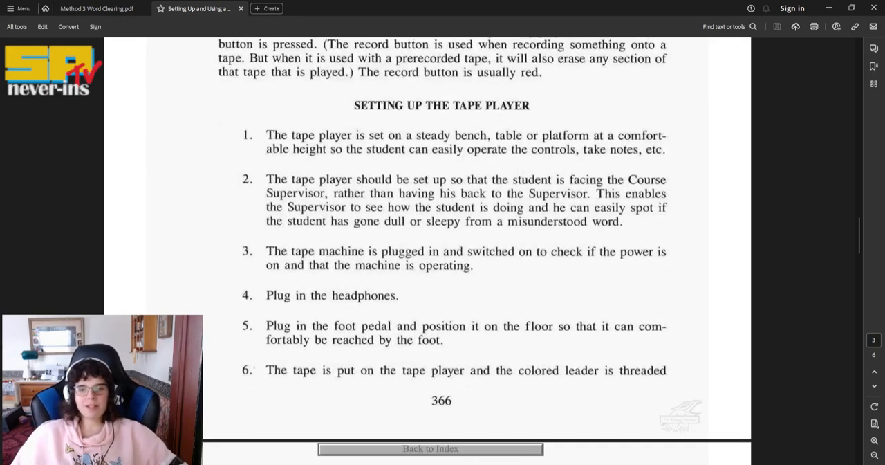
scroll(down, 3)
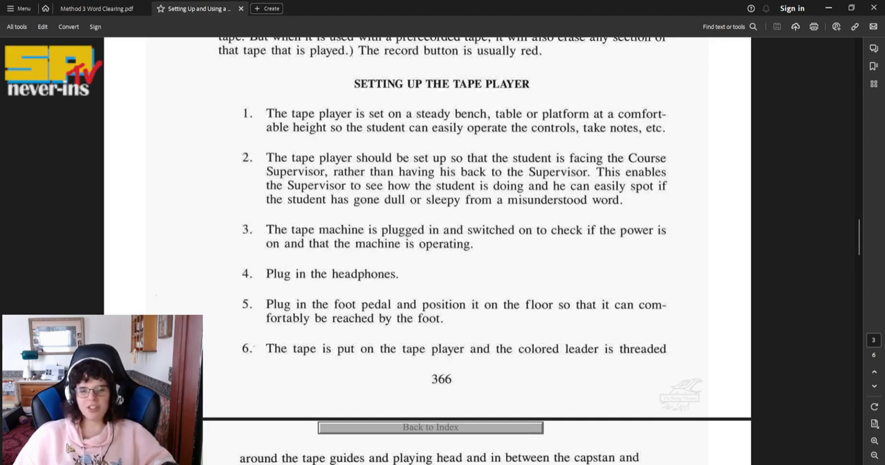
scroll(down, 3)
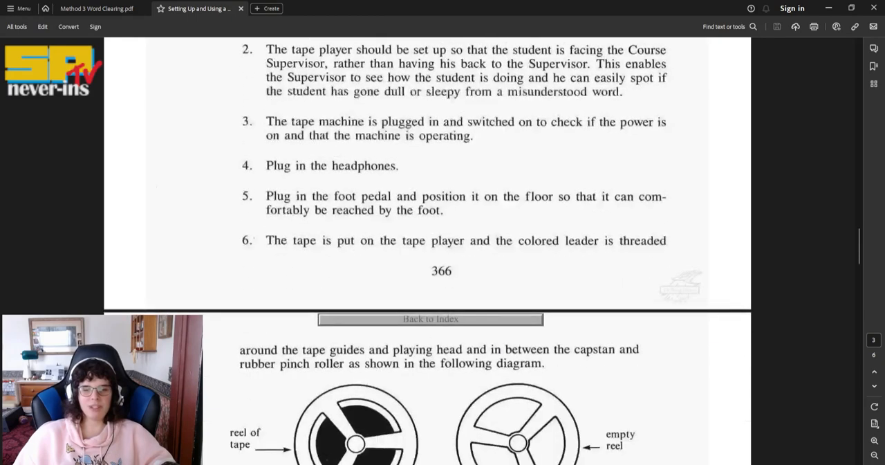
scroll(down, 3)
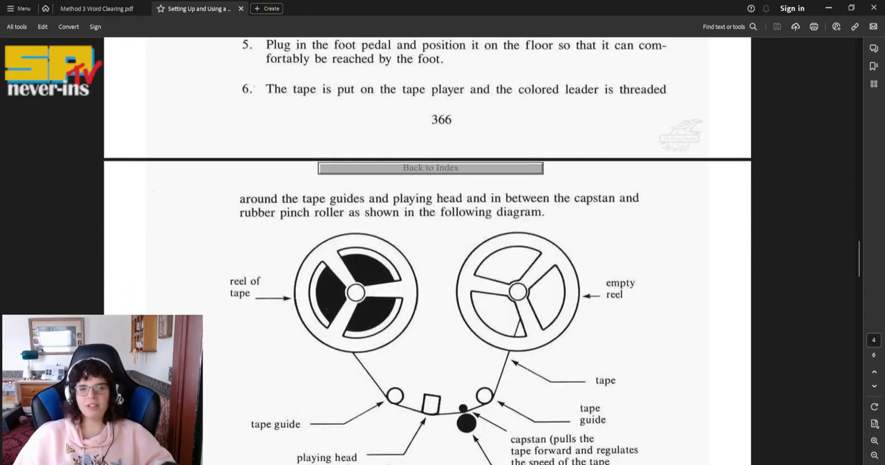
scroll(down, 3)
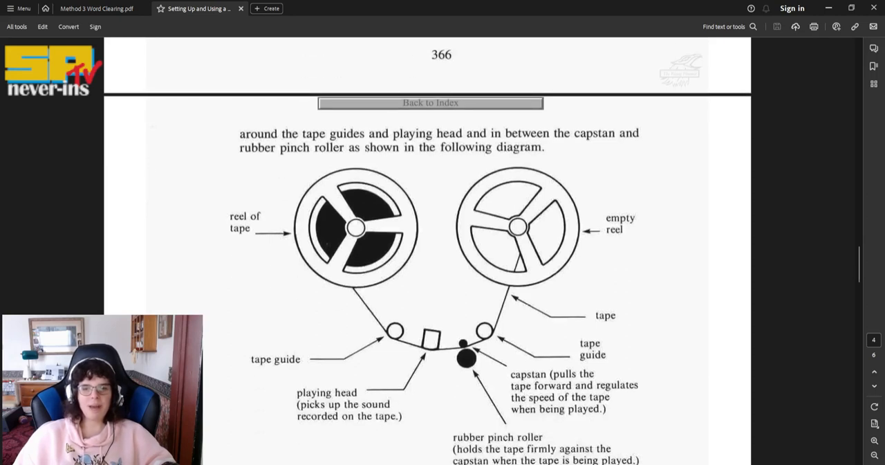
scroll(down, 3)
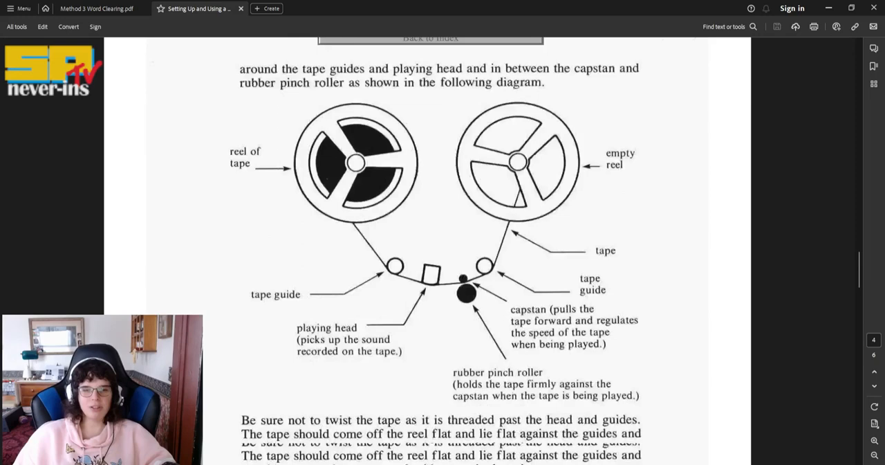
scroll(down, 3)
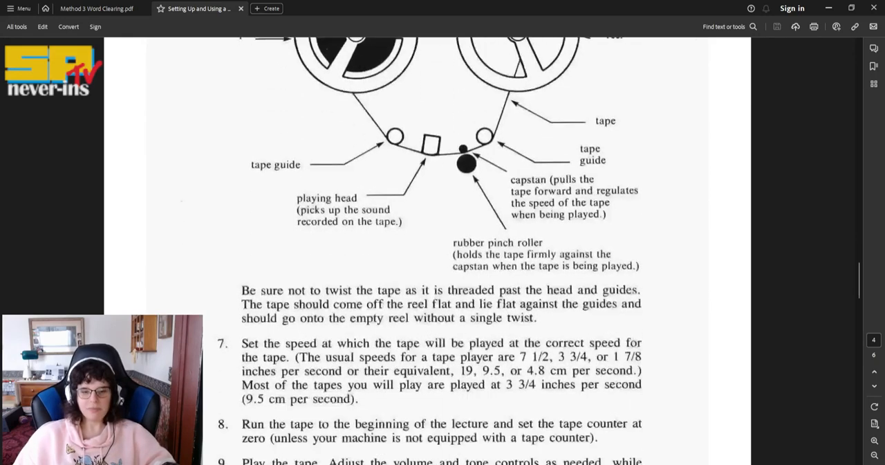
scroll(down, 3)
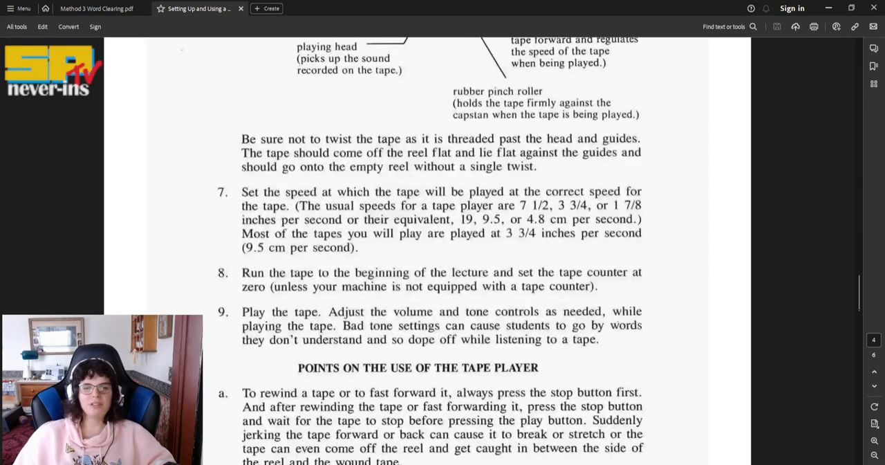
scroll(down, 3)
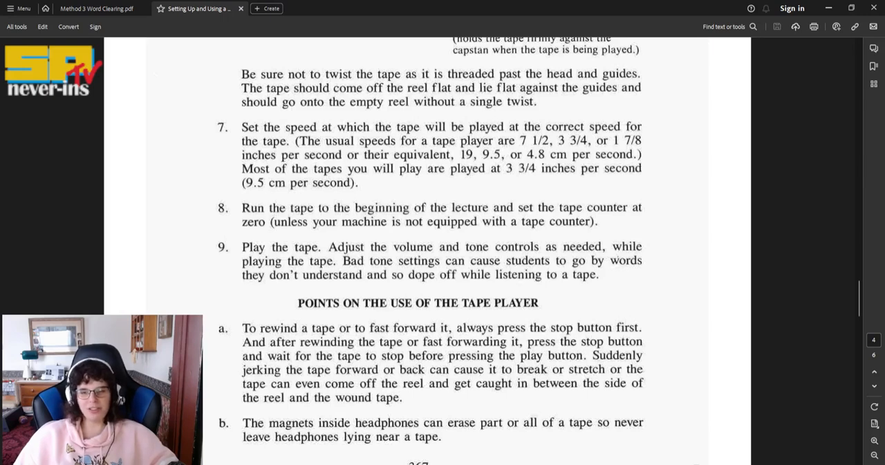
scroll(down, 3)
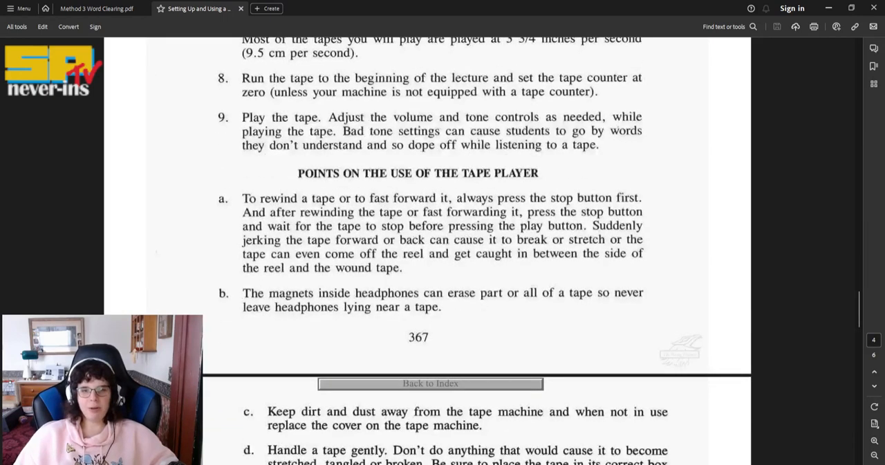
scroll(down, 3)
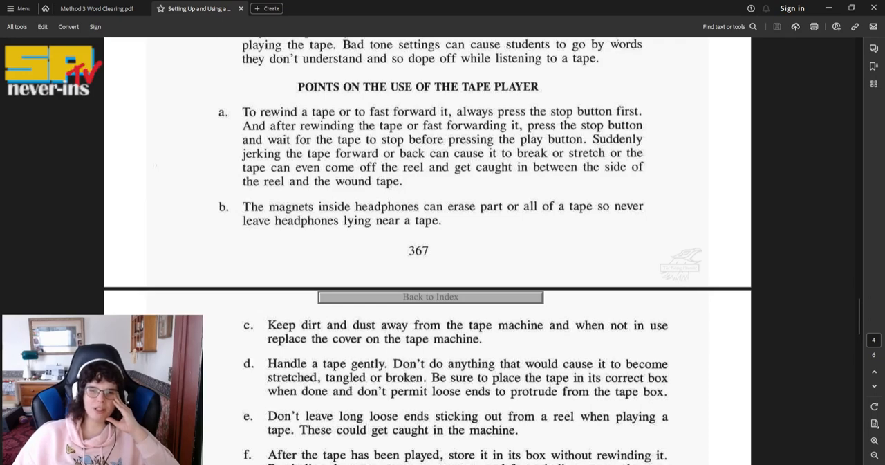
scroll(down, 3)
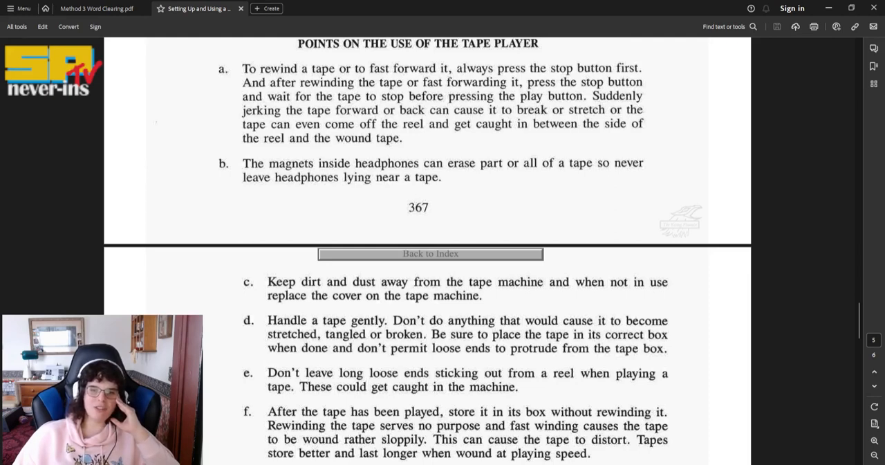
scroll(down, 3)
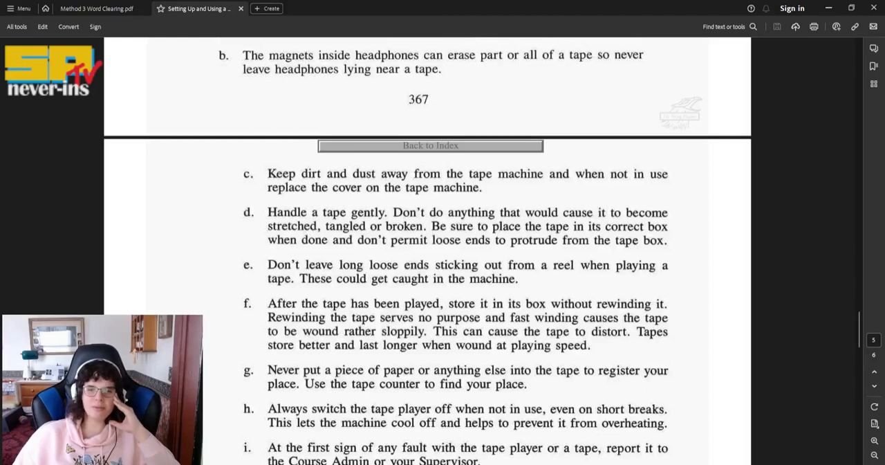
scroll(down, 3)
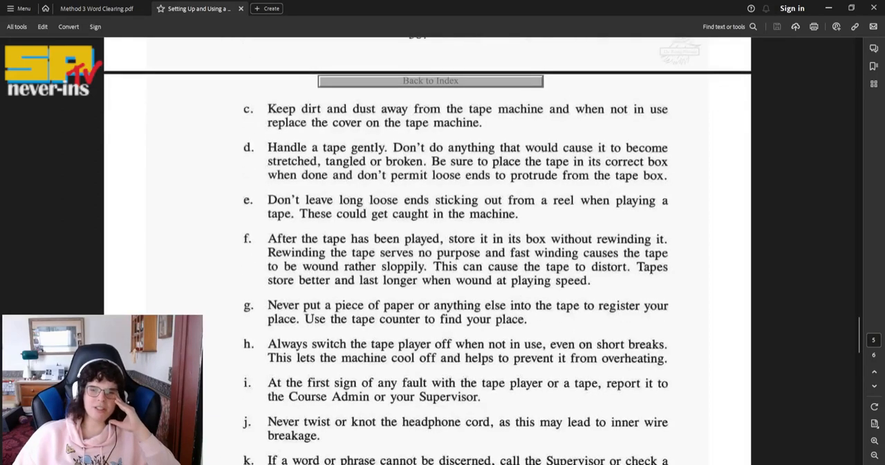
scroll(down, 3)
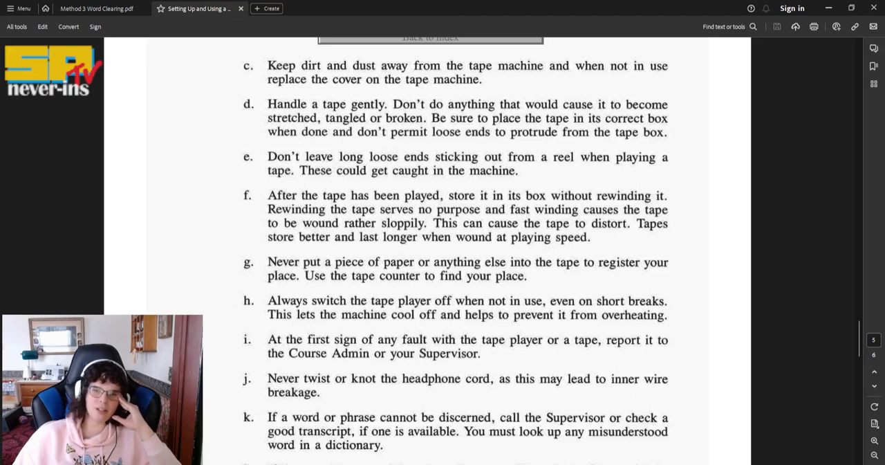
scroll(down, 3)
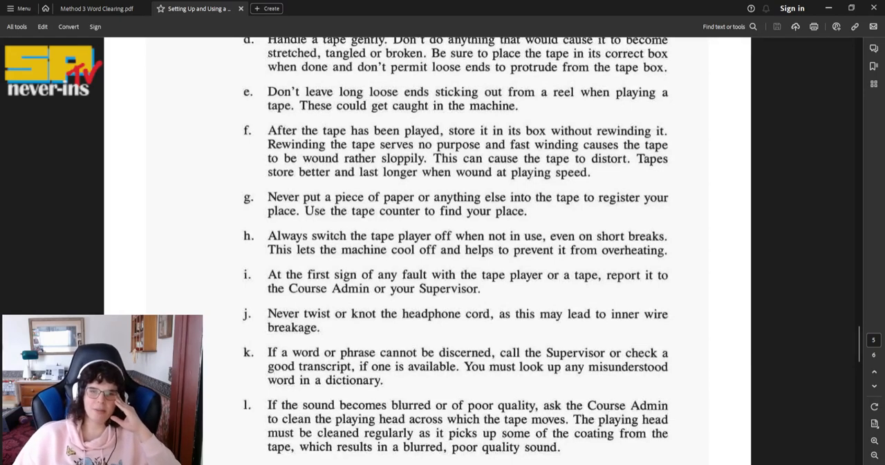
scroll(down, 3)
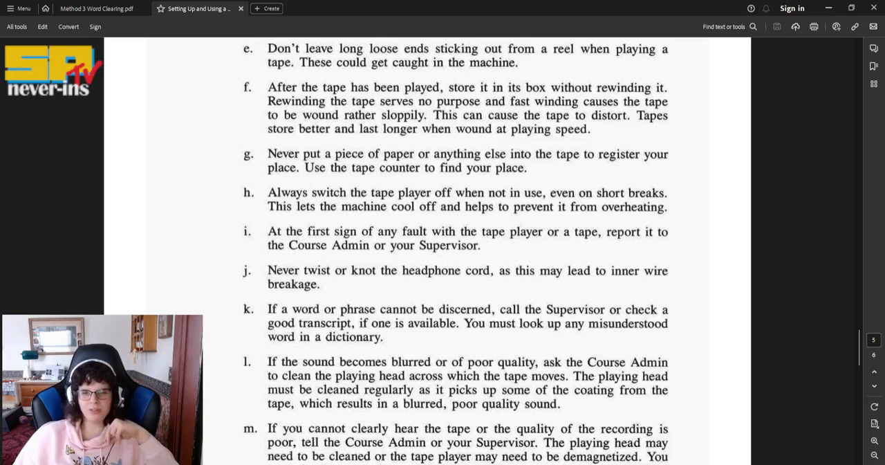
scroll(down, 3)
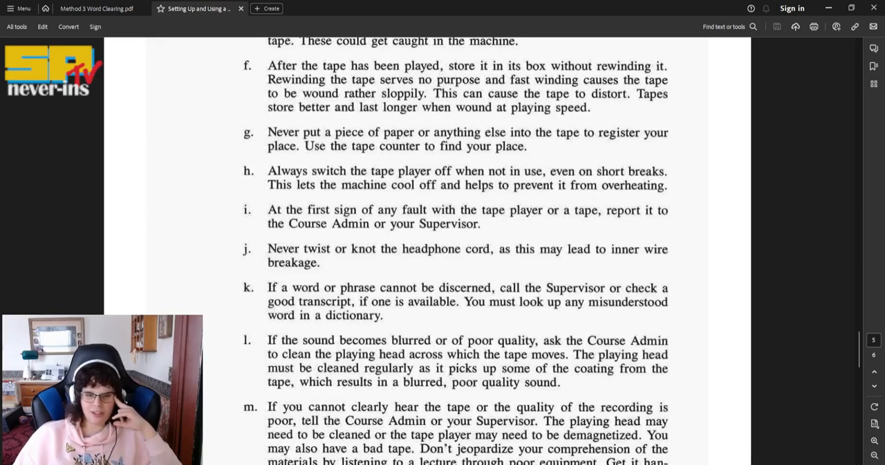
scroll(down, 3)
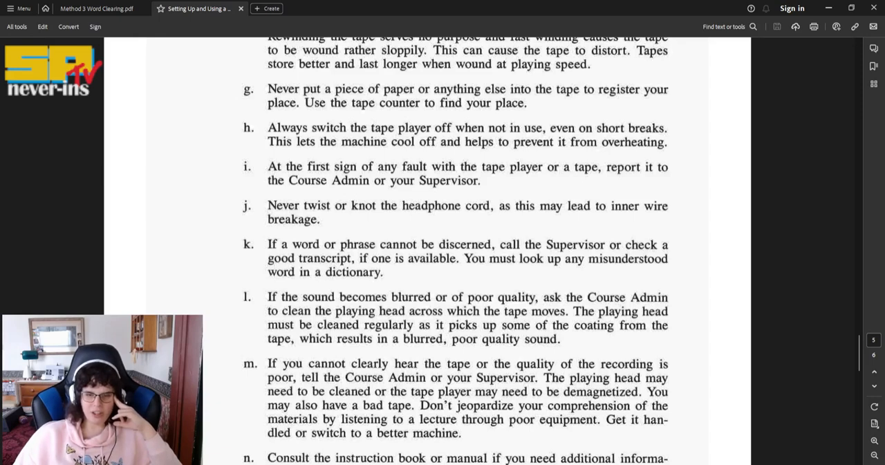
scroll(down, 3)
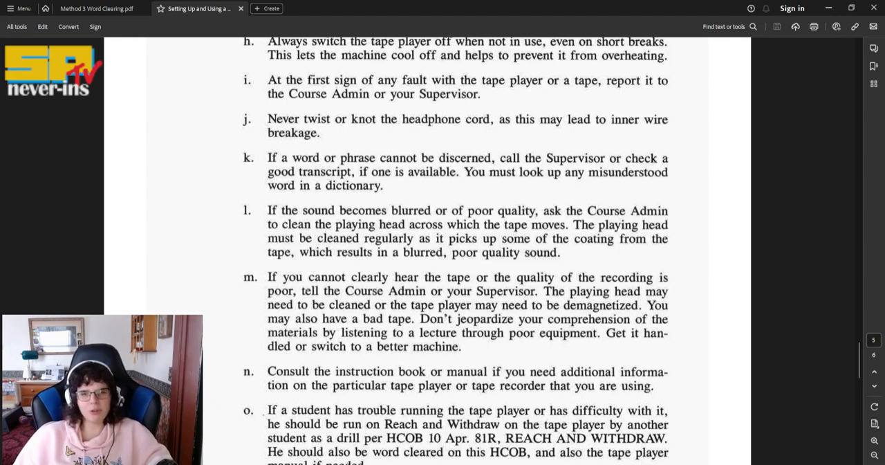
scroll(down, 3)
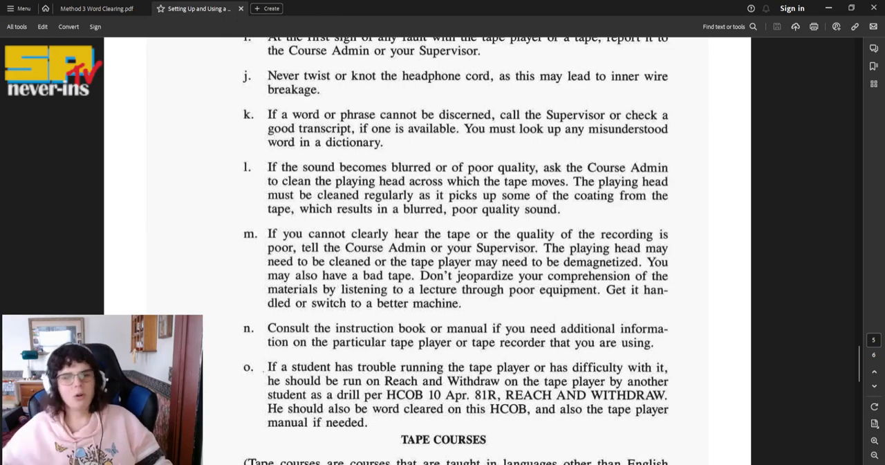
scroll(down, 3)
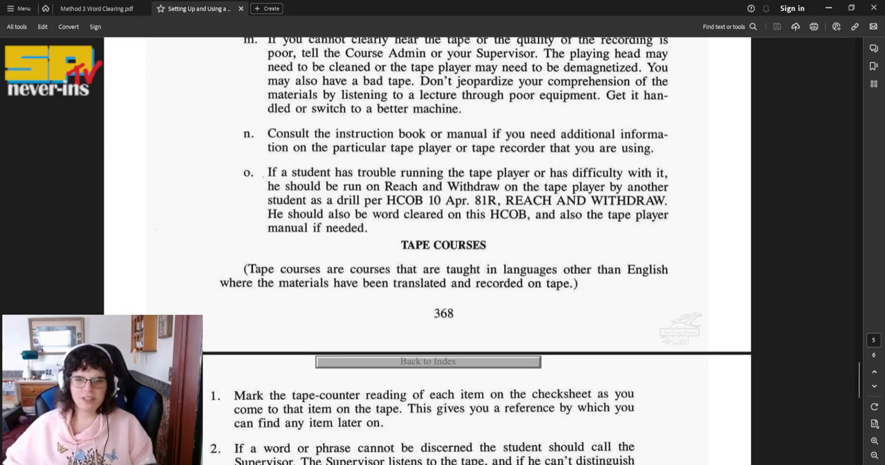
scroll(down, 3)
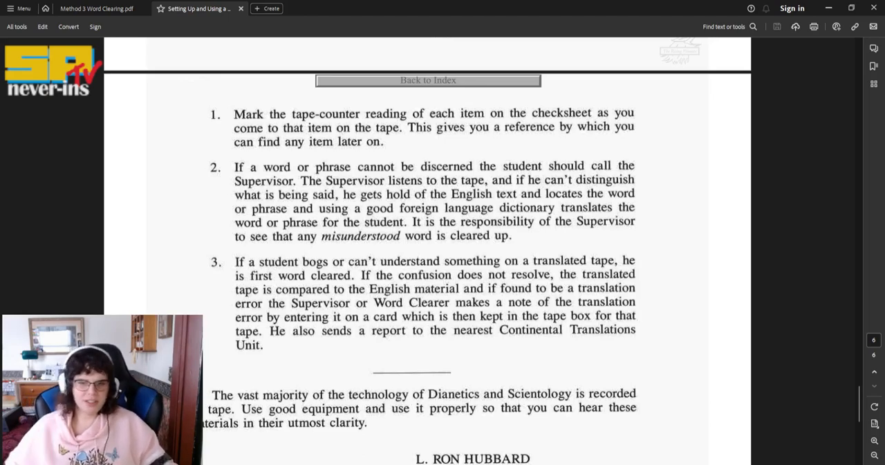
scroll(down, 3)
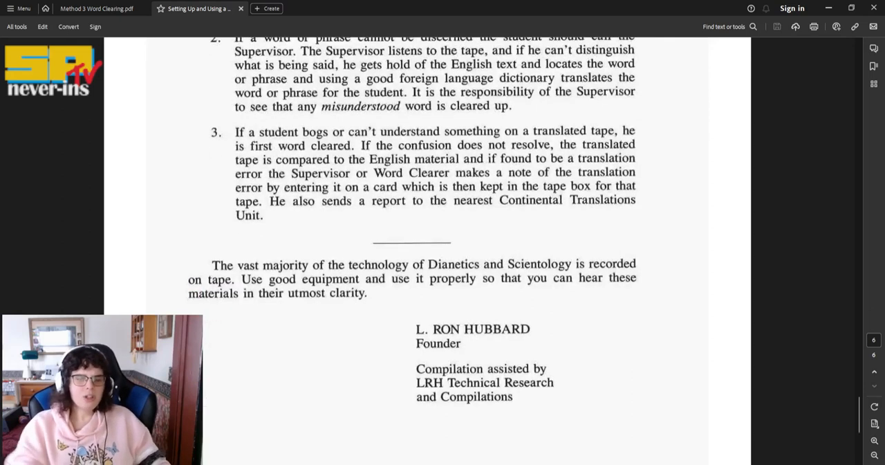